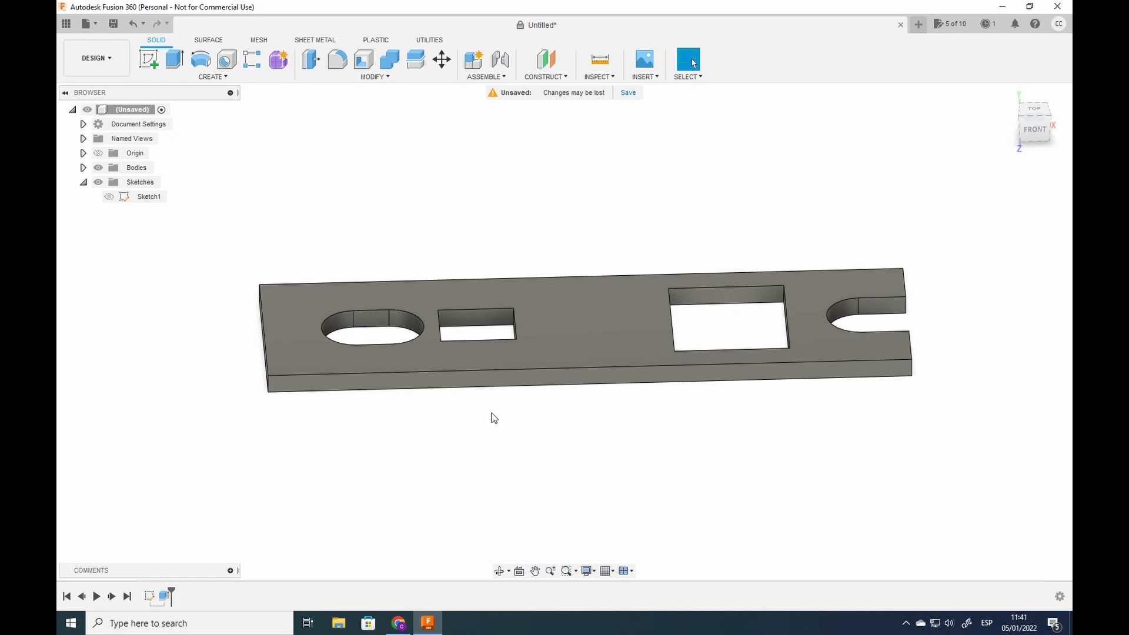
Reopen Sketch1 of the latch plate to edit its outline, slots and cutouts.
click(1041, 430)
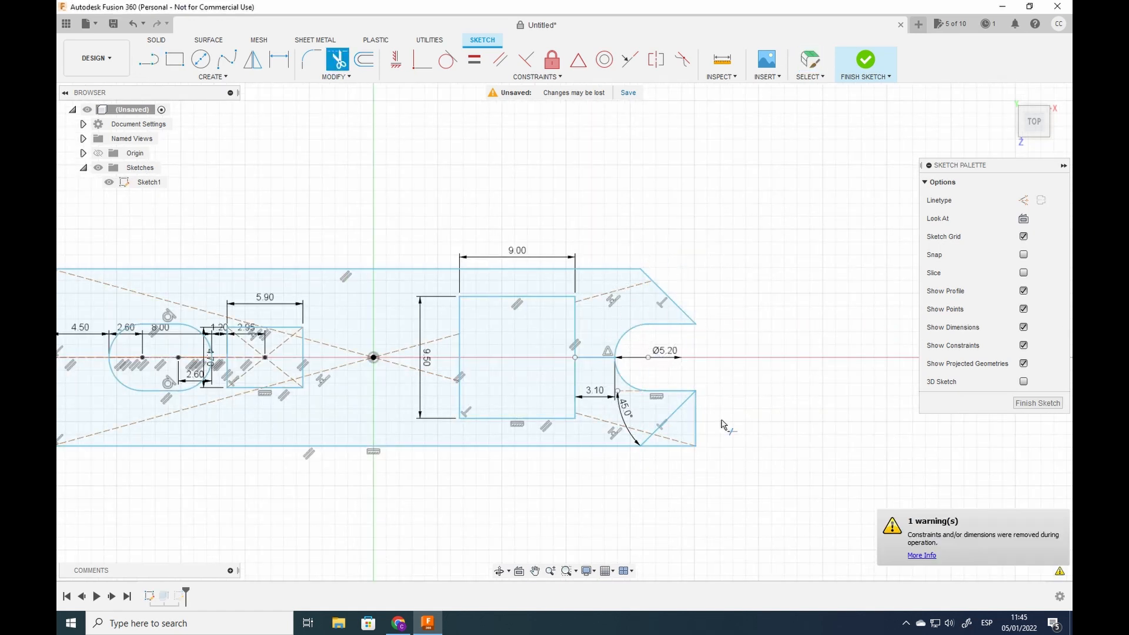
Offset the plate outline inward by about 1.3 mm in a new sketch on the top face.
click(363, 60)
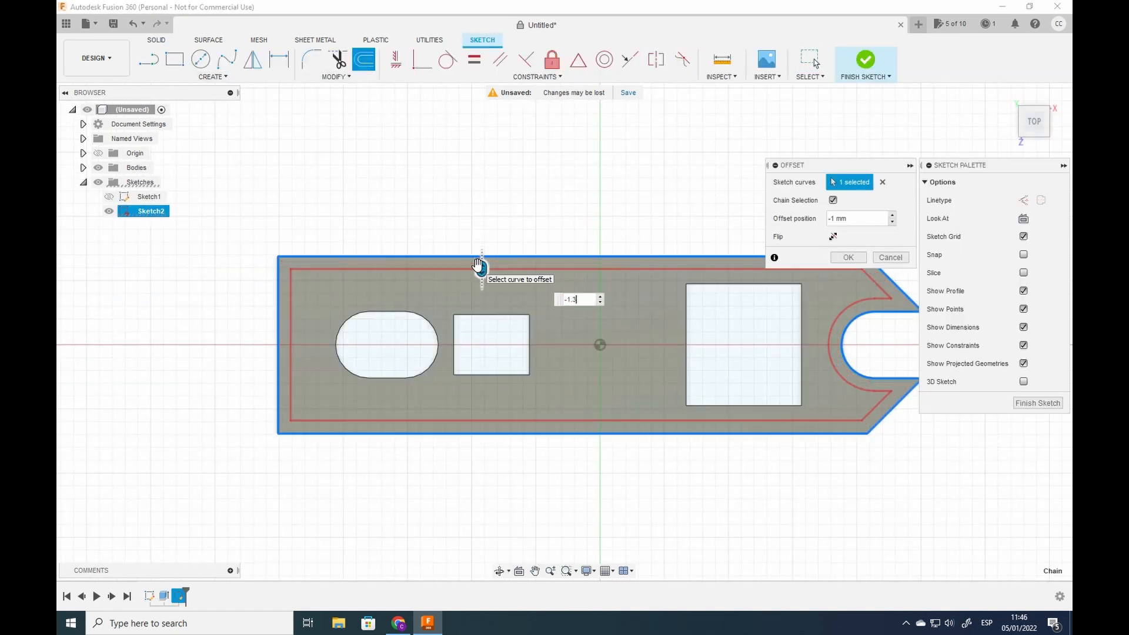
click(848, 258)
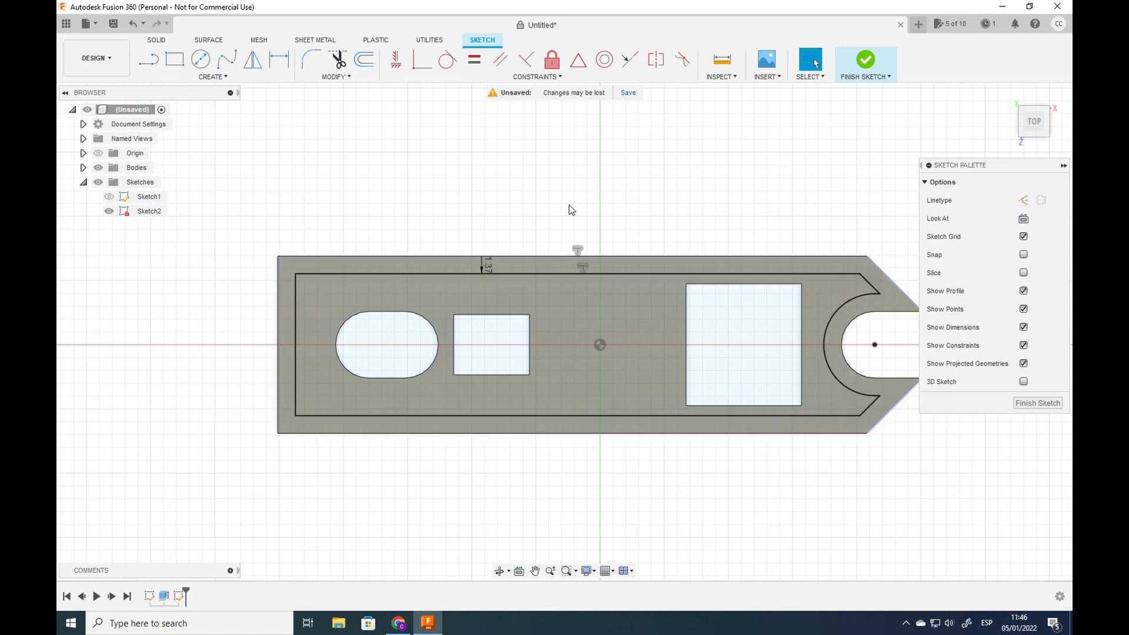
mouse_move(751, 445)
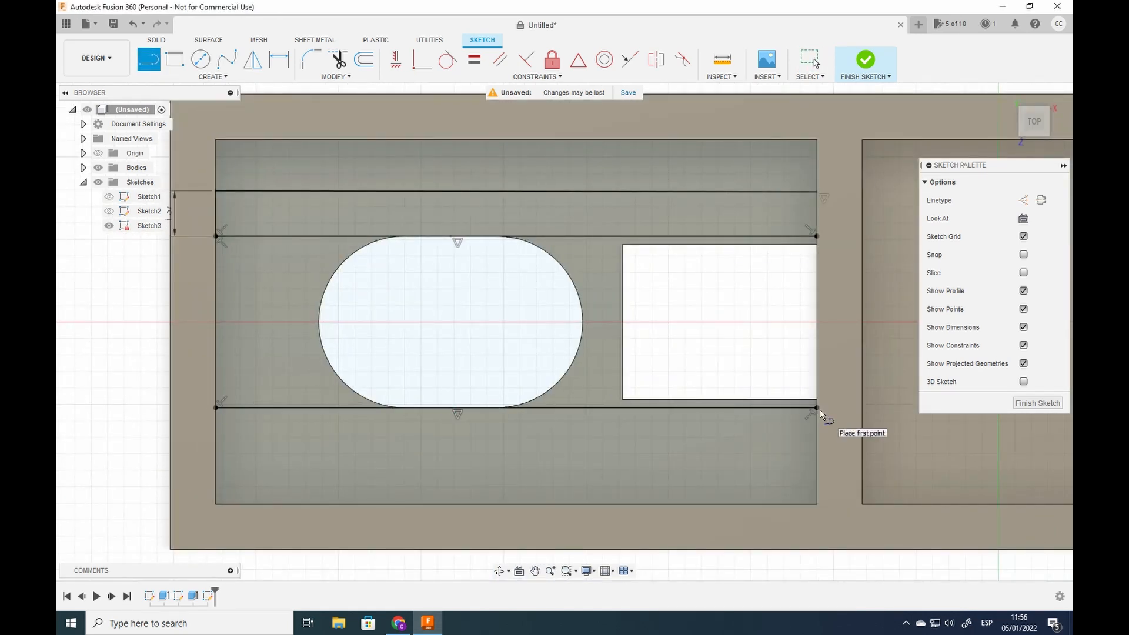
Finish the pocket sketch and begin a new sketch on the central pocket face.
click(865, 58)
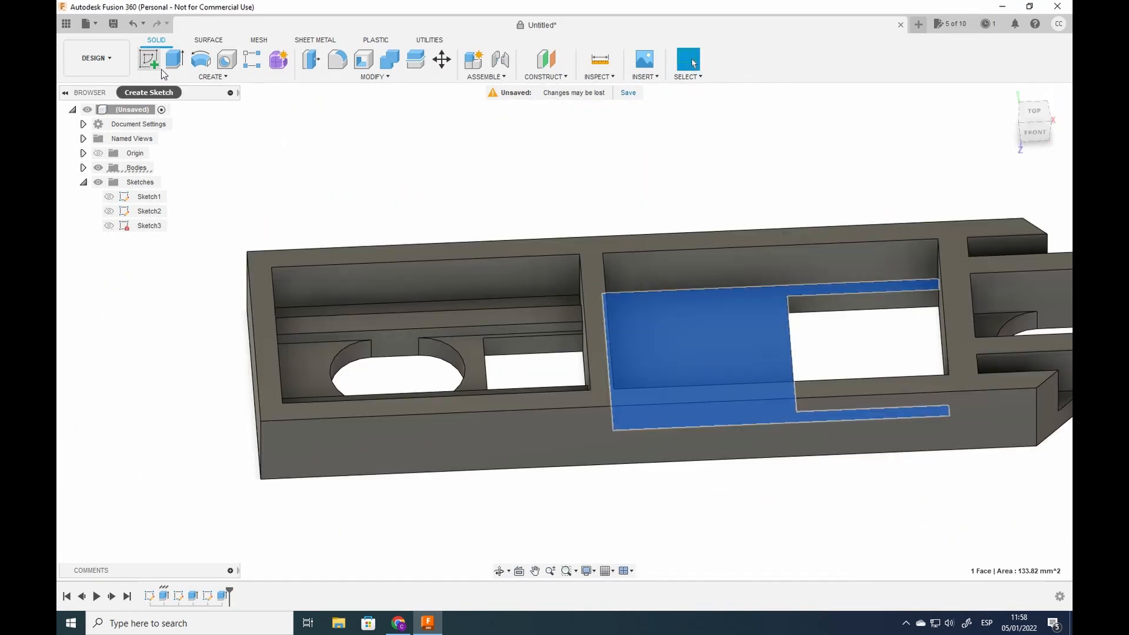
click(148, 58)
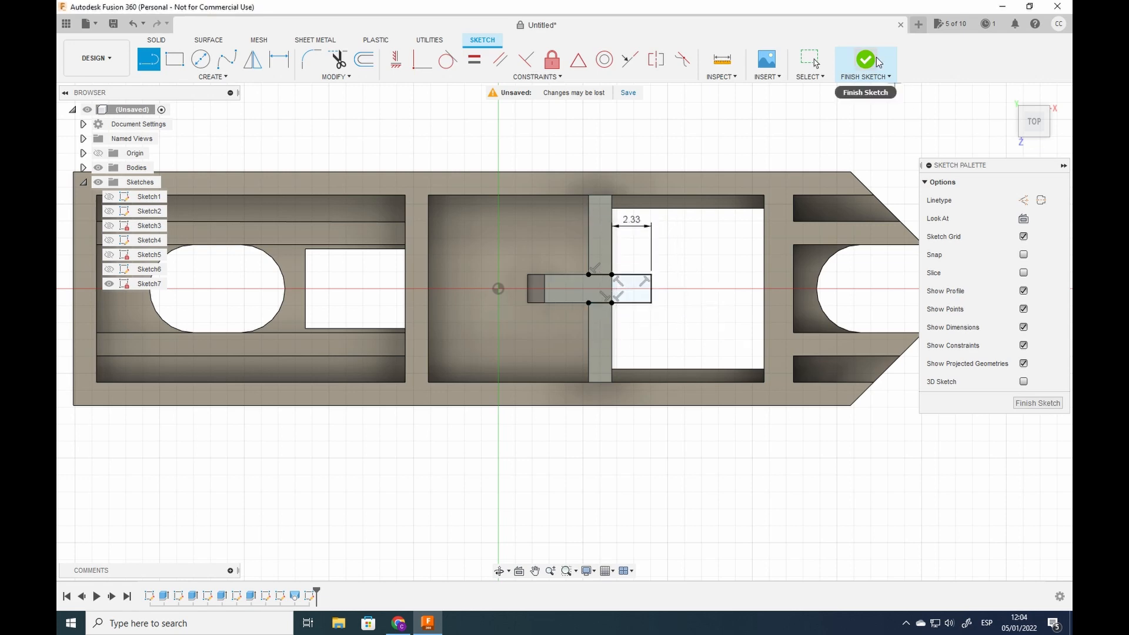
Finish the cross-shaped feature sketch and place a rectangle beside the square cutout.
click(864, 61)
text(Dreamcast GD)
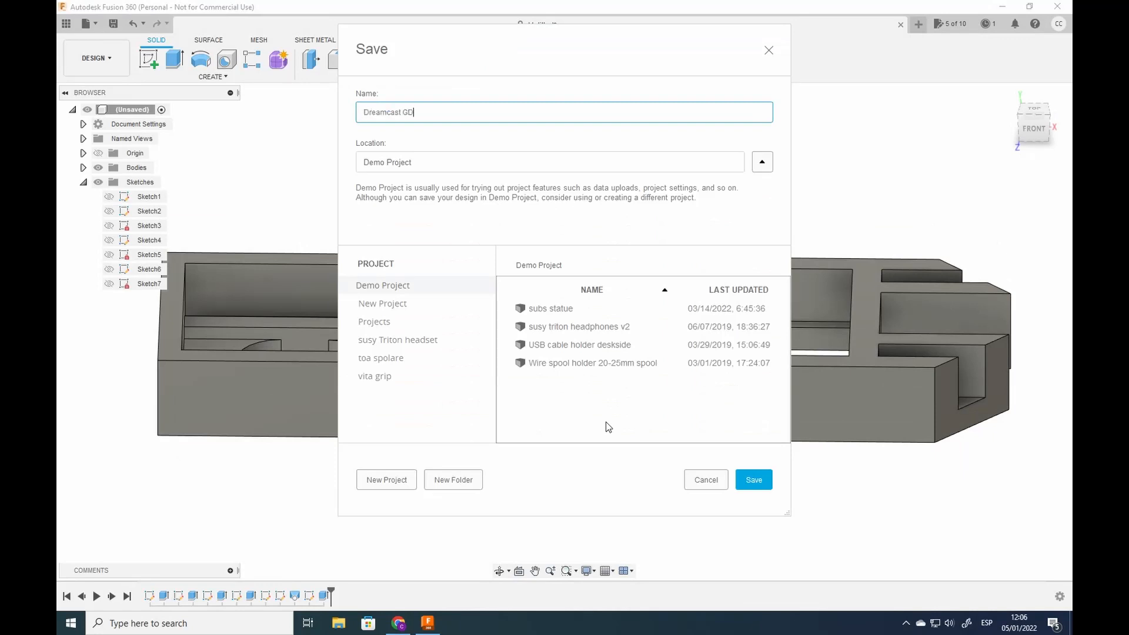
click(752, 480)
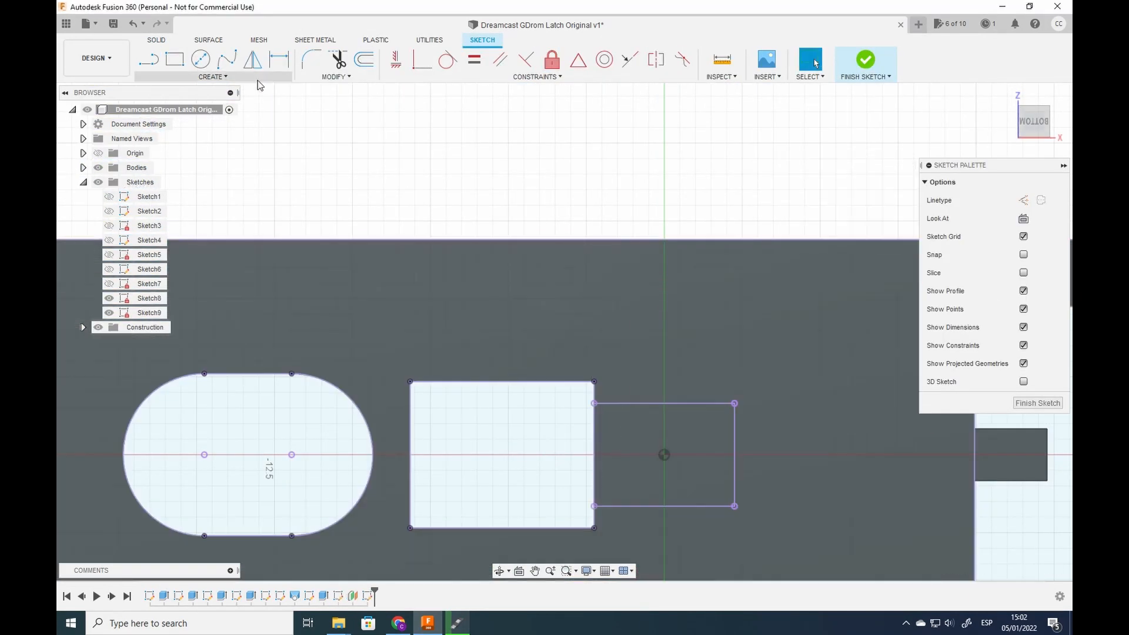
Finish the 3.30 rectangle sketch, ready to chamfer the hook's top edge by 1 mm.
click(864, 59)
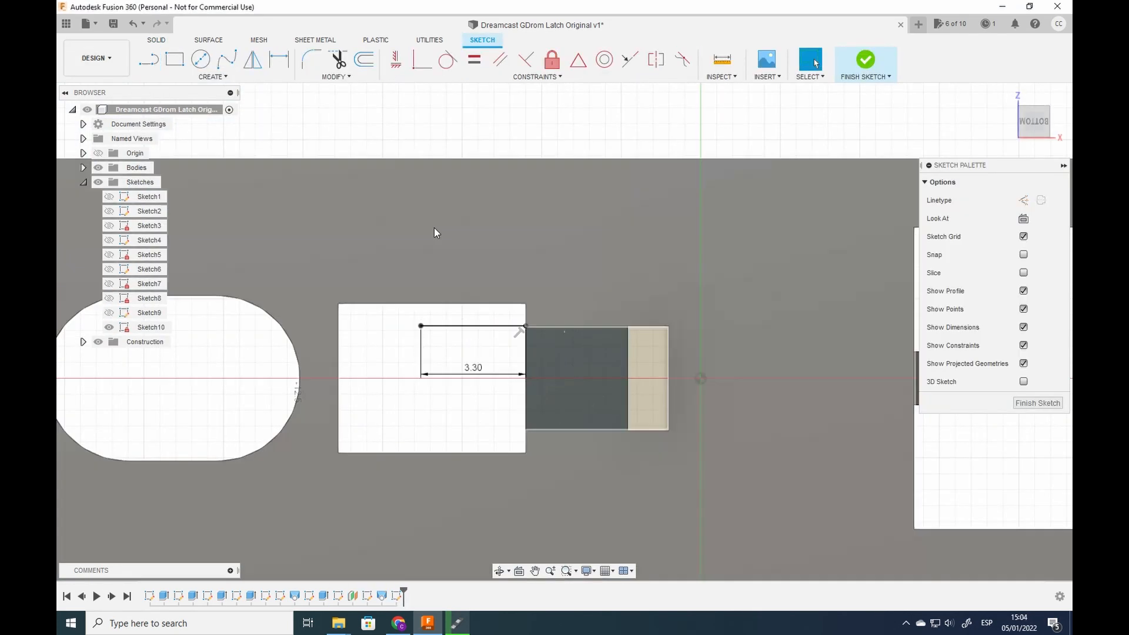
click(864, 63)
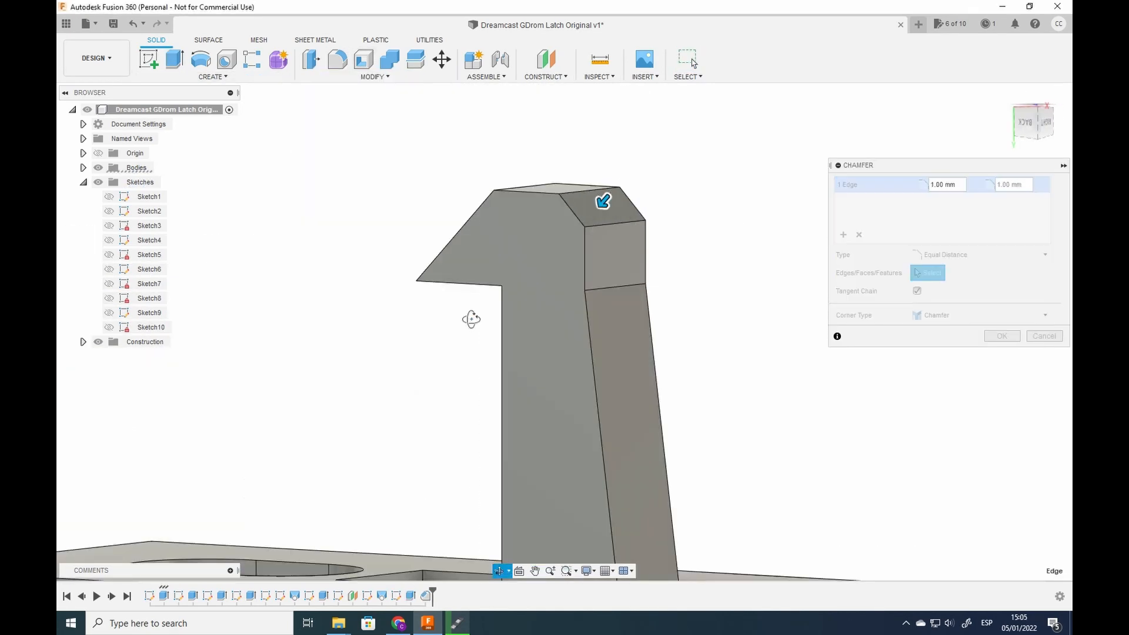
Create Sketch11 on the plate's underside for the hooked latch arm.
click(372, 77)
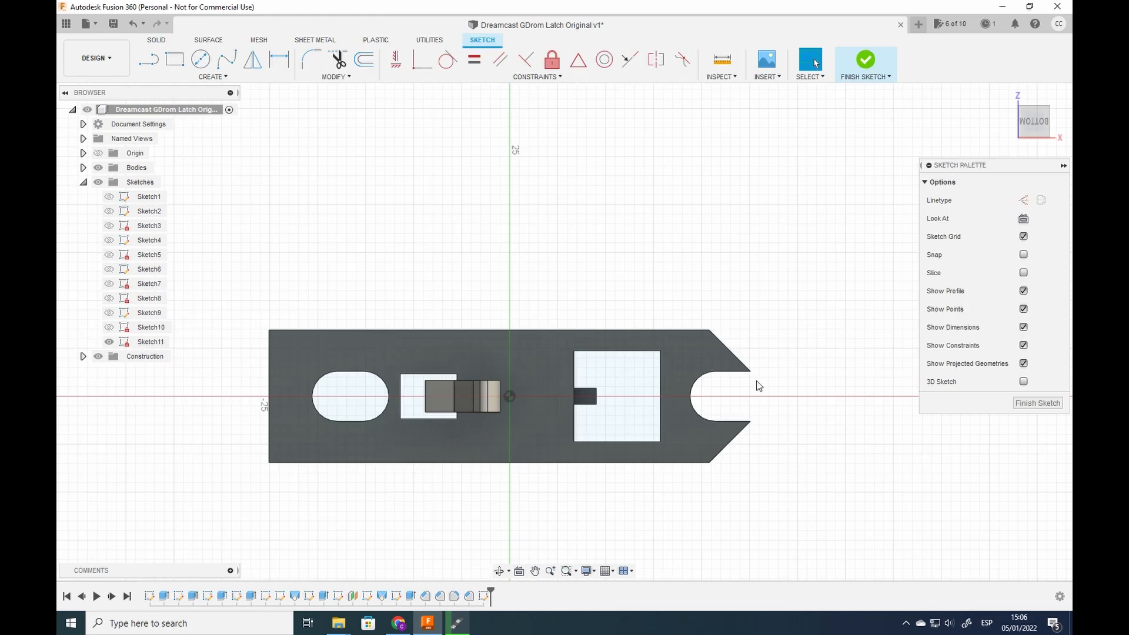
click(212, 76)
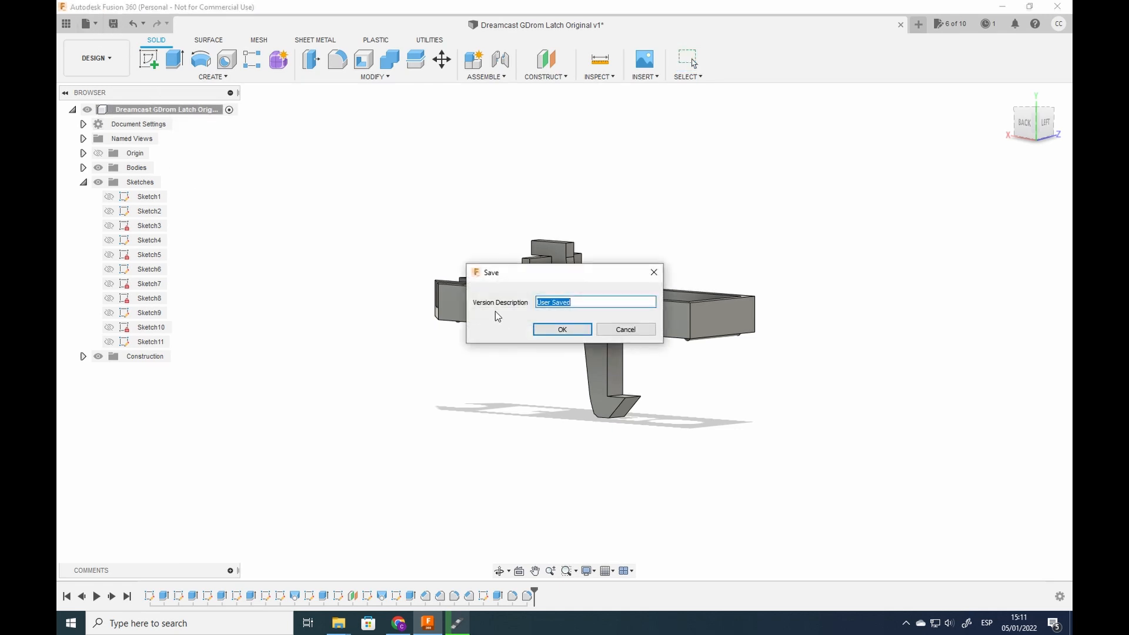
Cut an 8 mm pocket into the central profile and confirm the extrude.
click(562, 330)
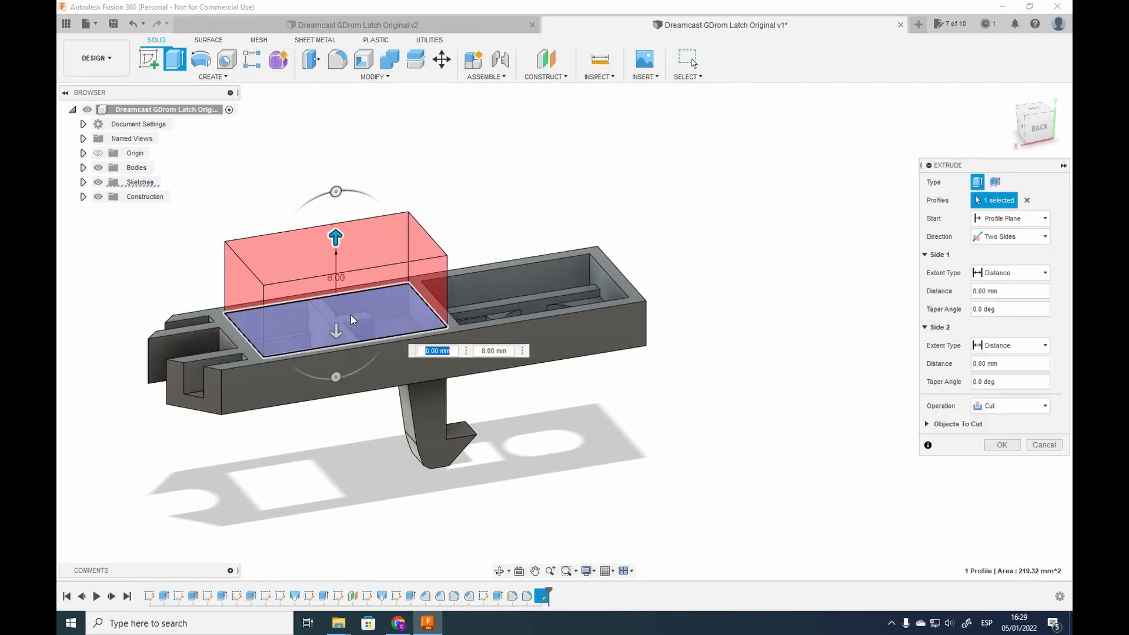
click(1008, 272)
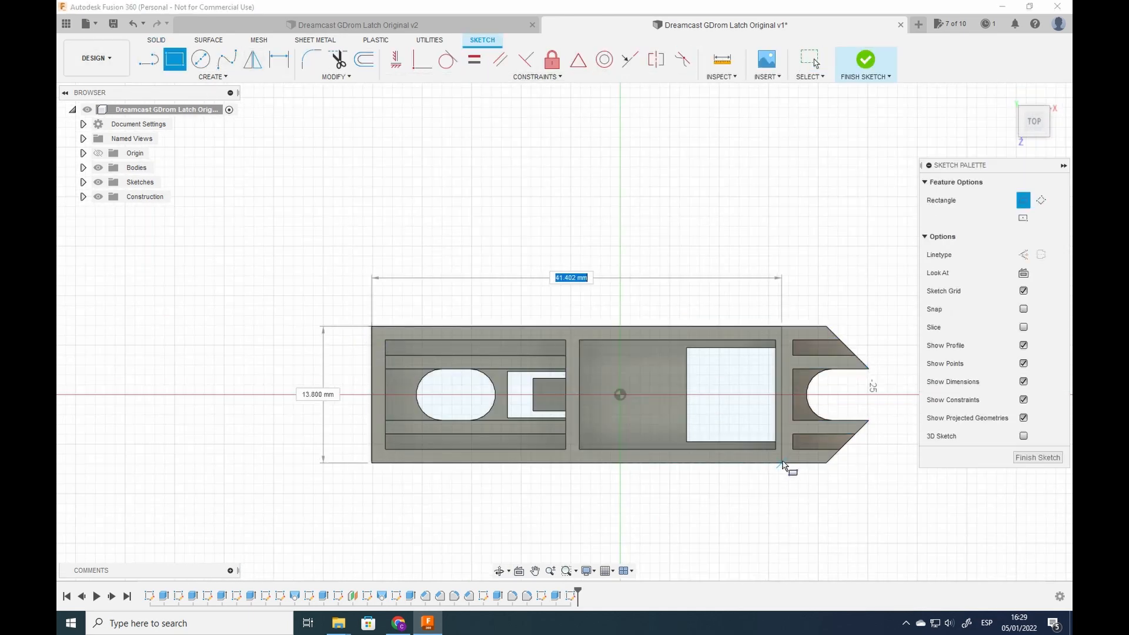
Finish the rectangle sketch and cut the long rail section down 3 mm.
click(864, 59)
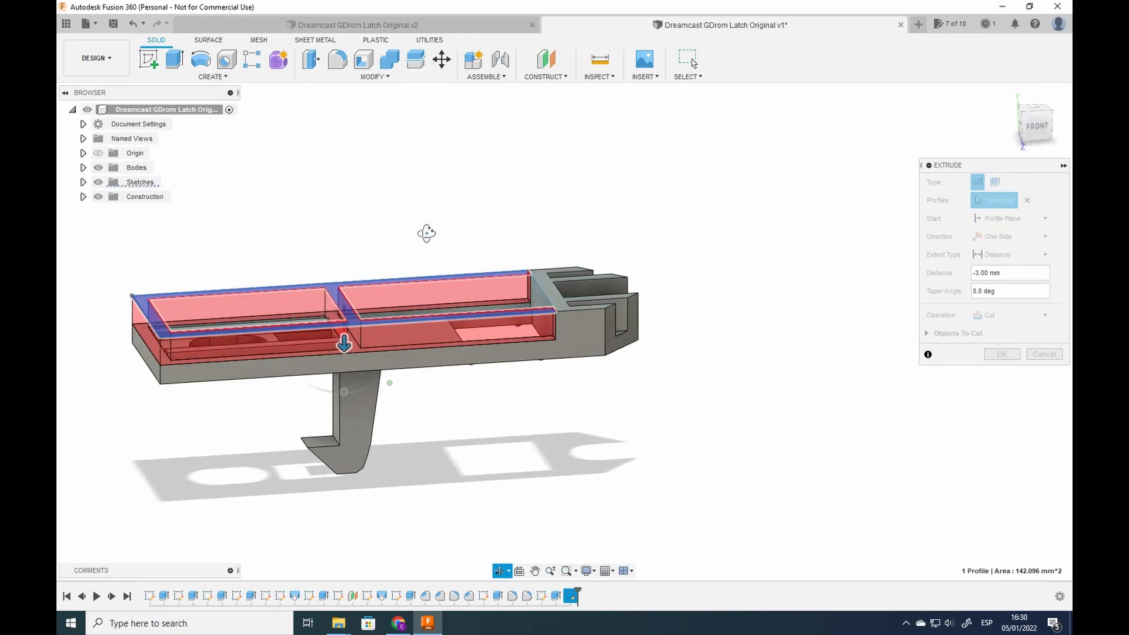
click(1000, 354)
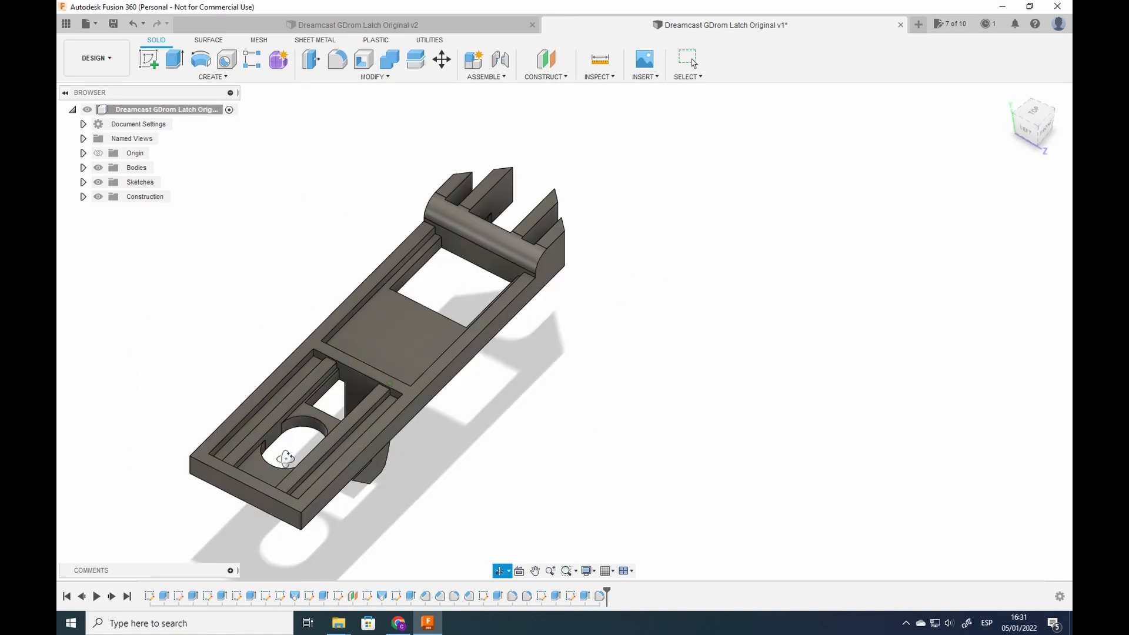
drag(284, 458, 480, 423)
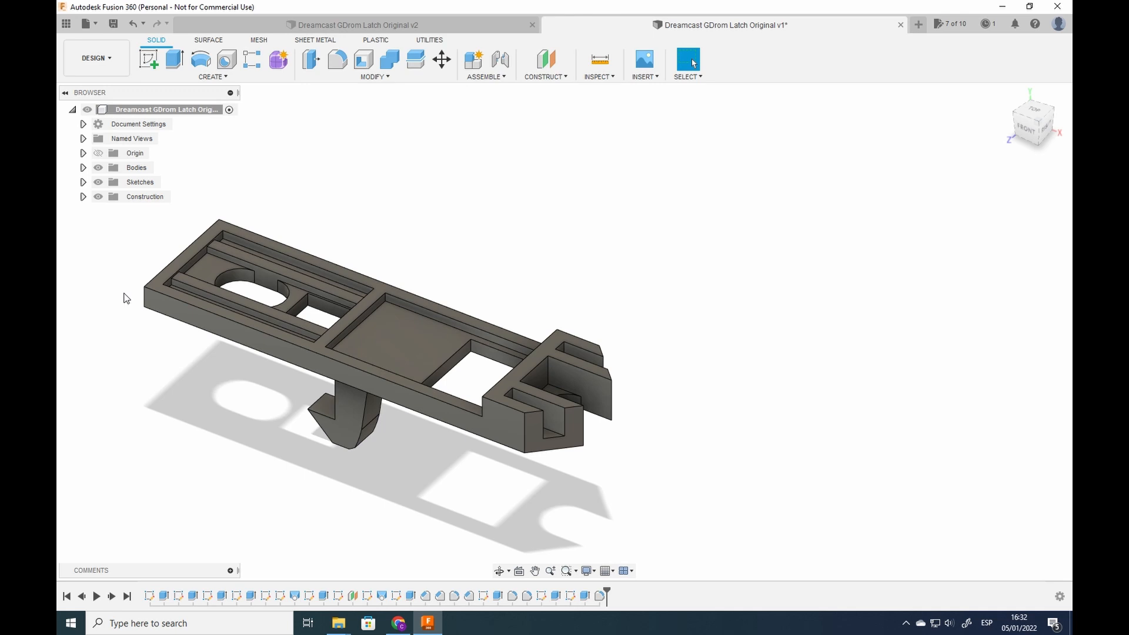
mouse_move(58, 152)
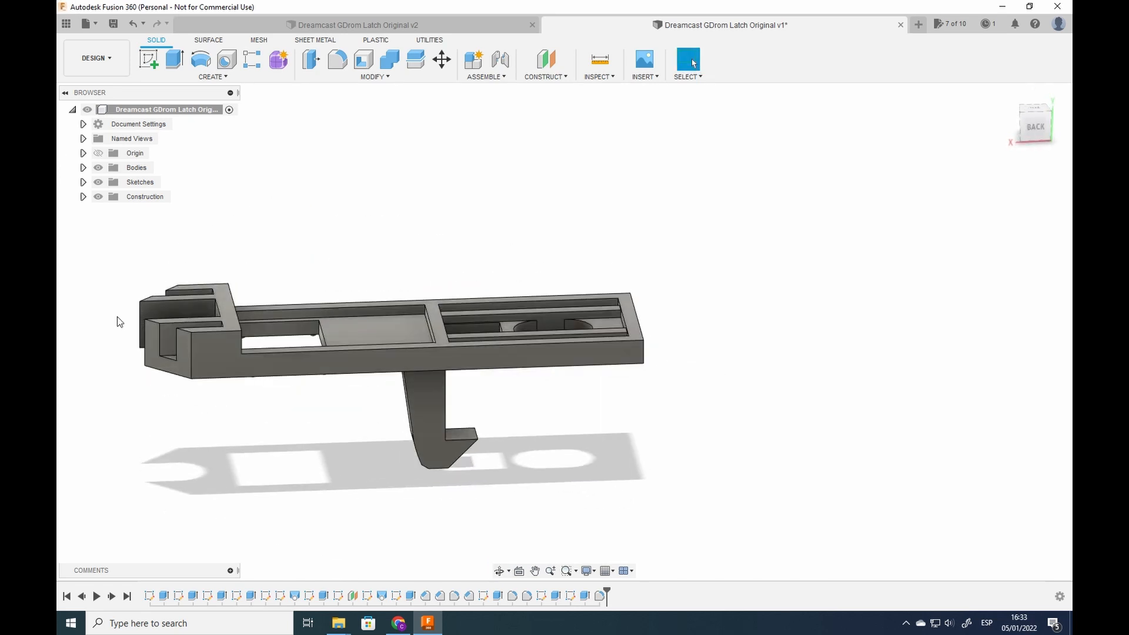
Sketch a small rectangular tab on the plate's long side face and finish the sketch.
click(410, 353)
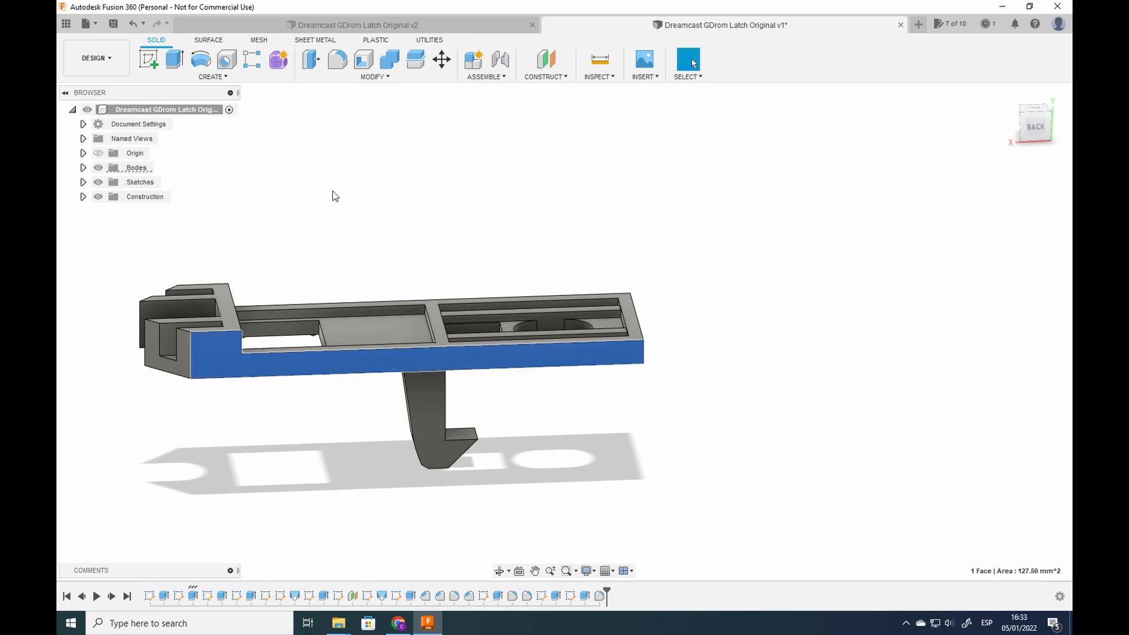
click(174, 60)
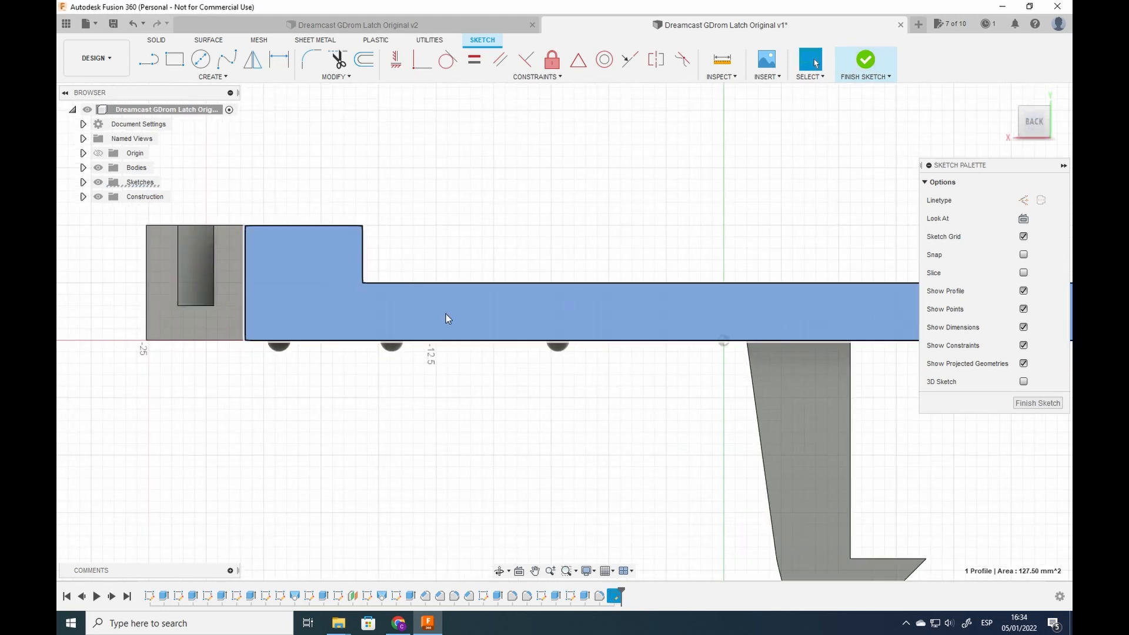
click(149, 59)
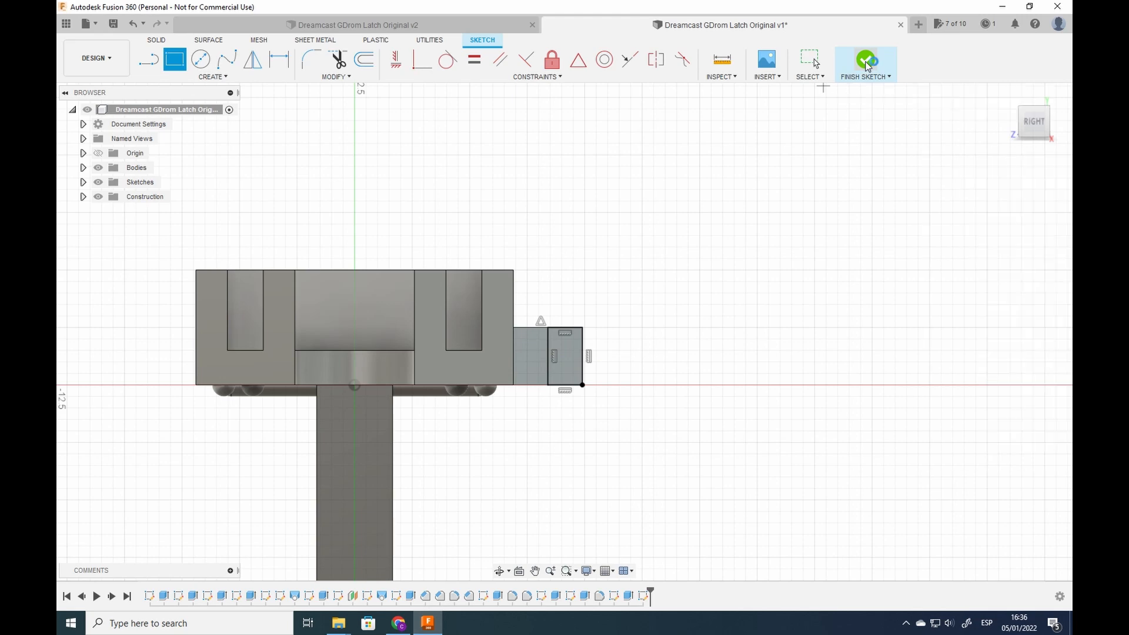
click(865, 61)
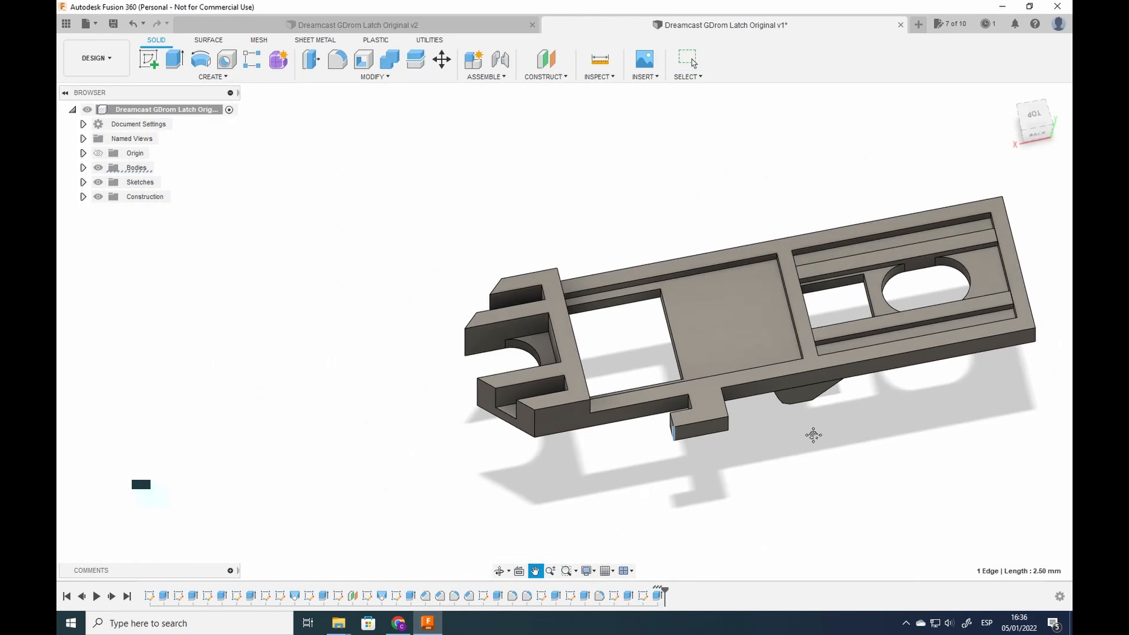
drag(813, 435, 723, 342)
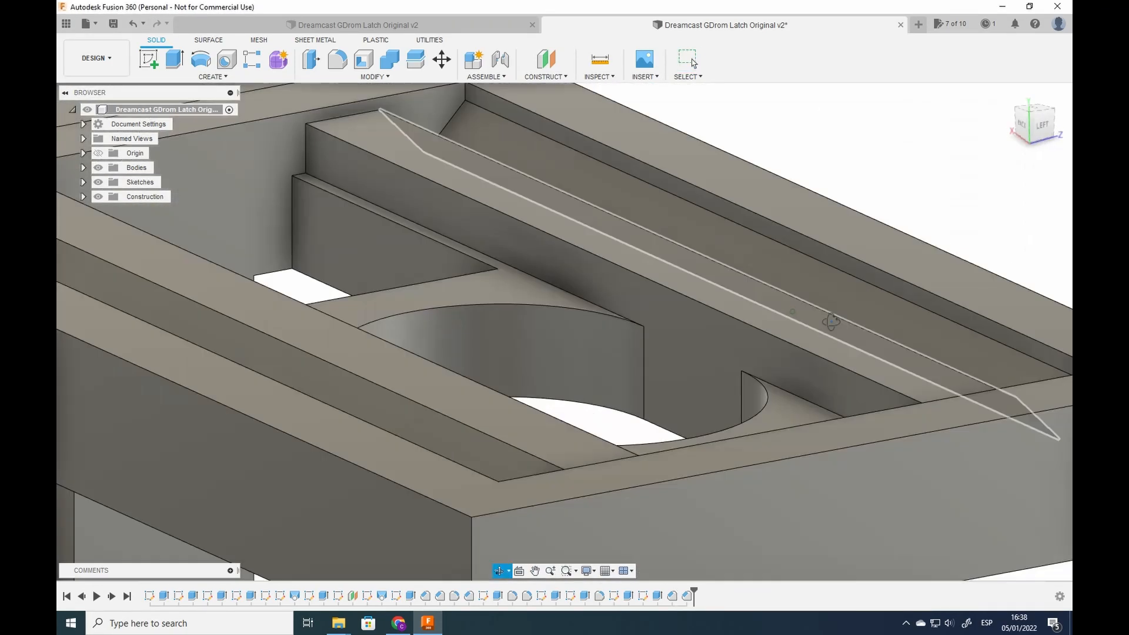
Modify the rail edges and extrude the raised end block into a curved top.
click(374, 77)
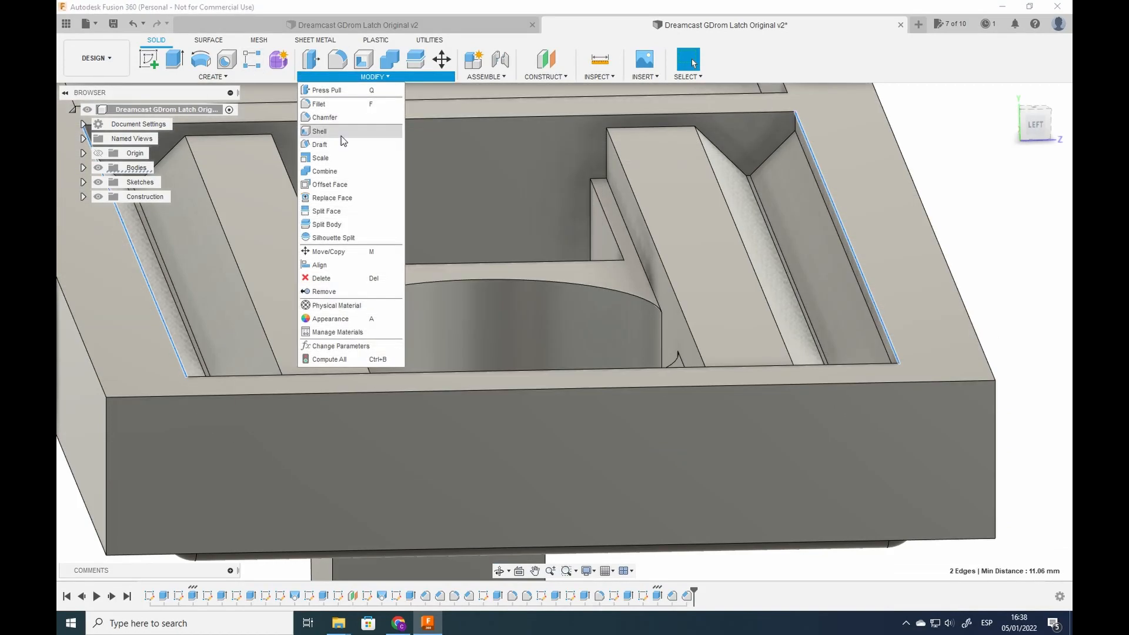
click(323, 116)
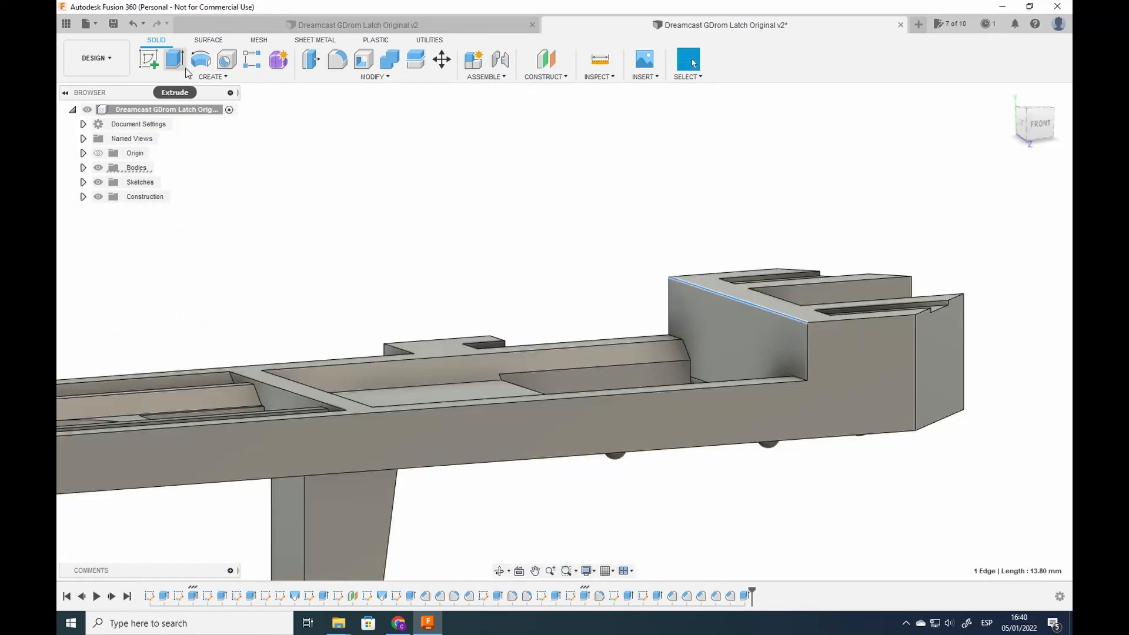
click(336, 60)
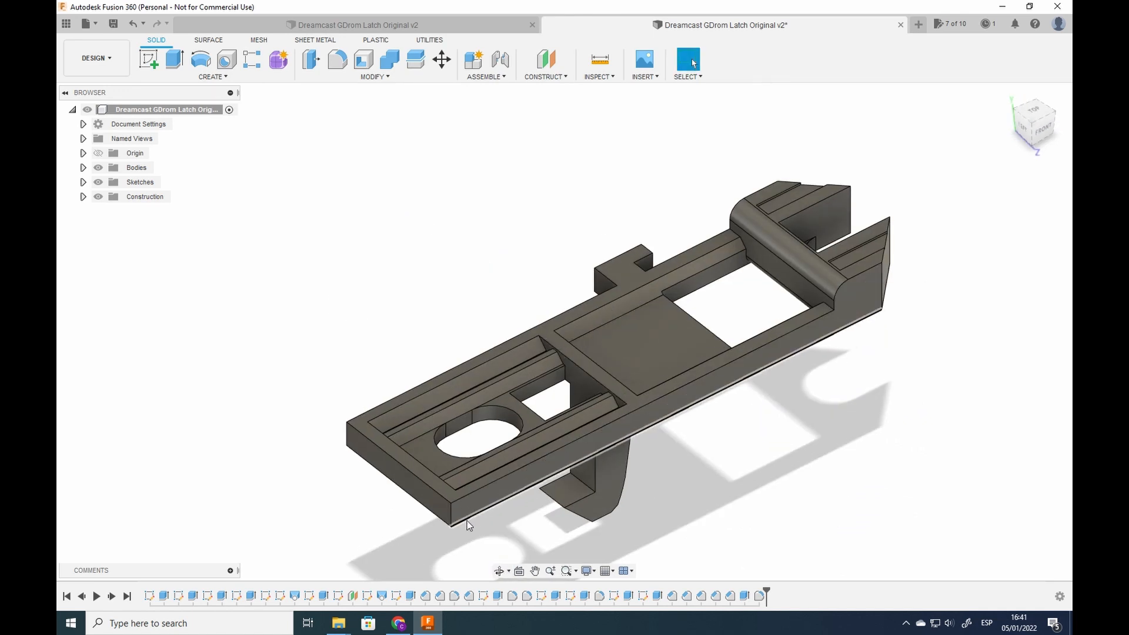
Save the modified latch as a new Fusion 360 design.
click(338, 59)
text(Dreamcast GDrom Latch Modded V)
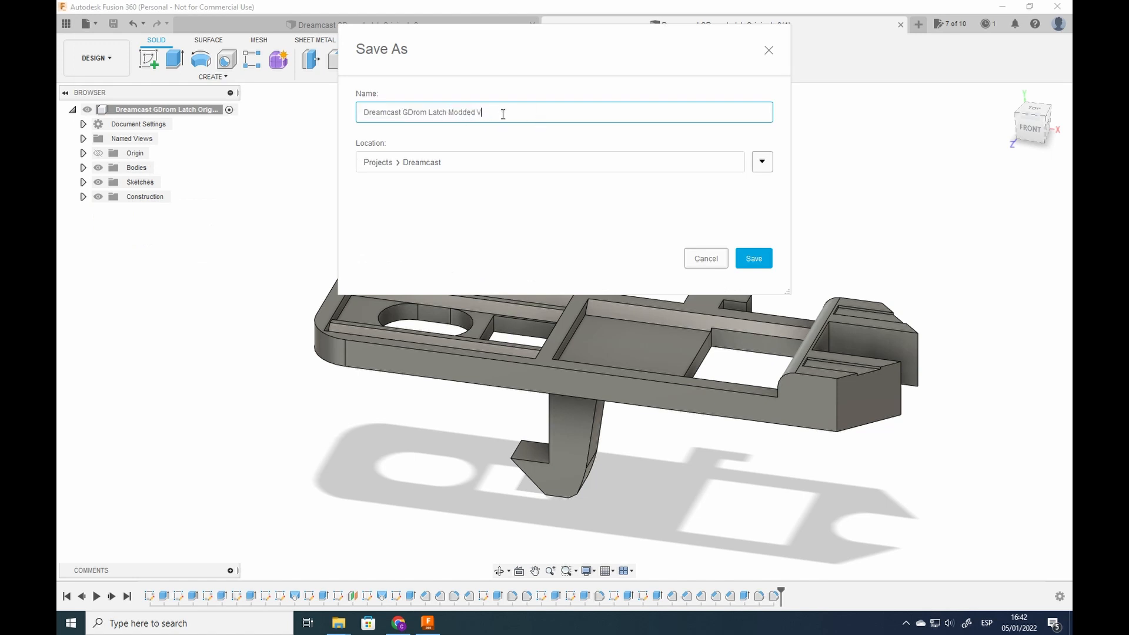
click(753, 258)
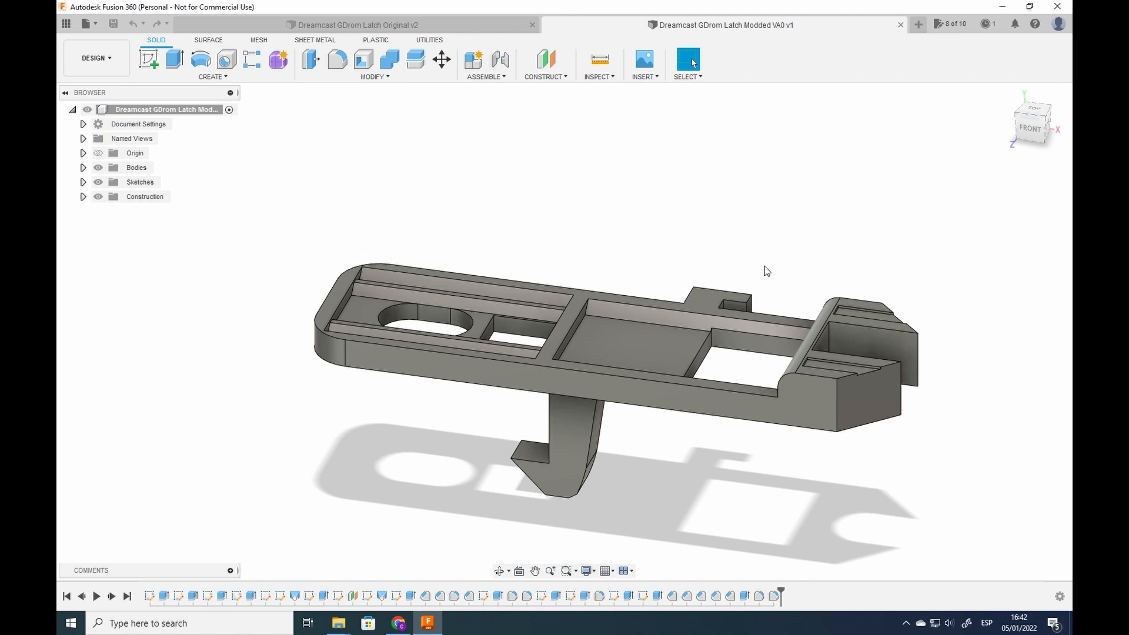
mouse_move(617, 36)
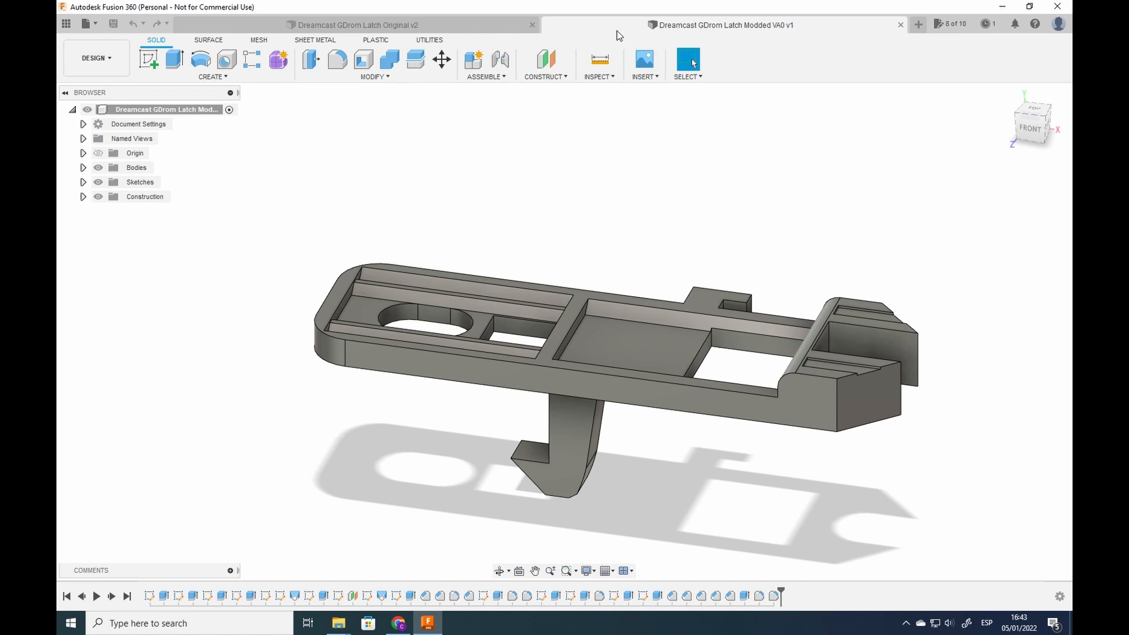
click(430, 40)
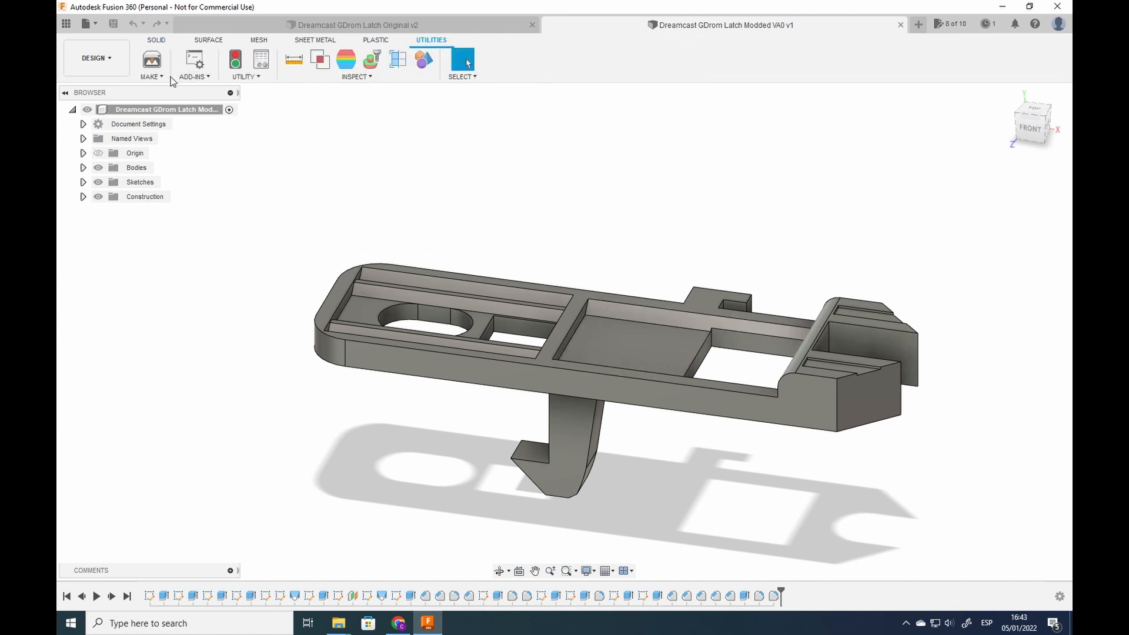
Export the latch body via 3D Print as the STL file 'Latch moded'.
click(152, 61)
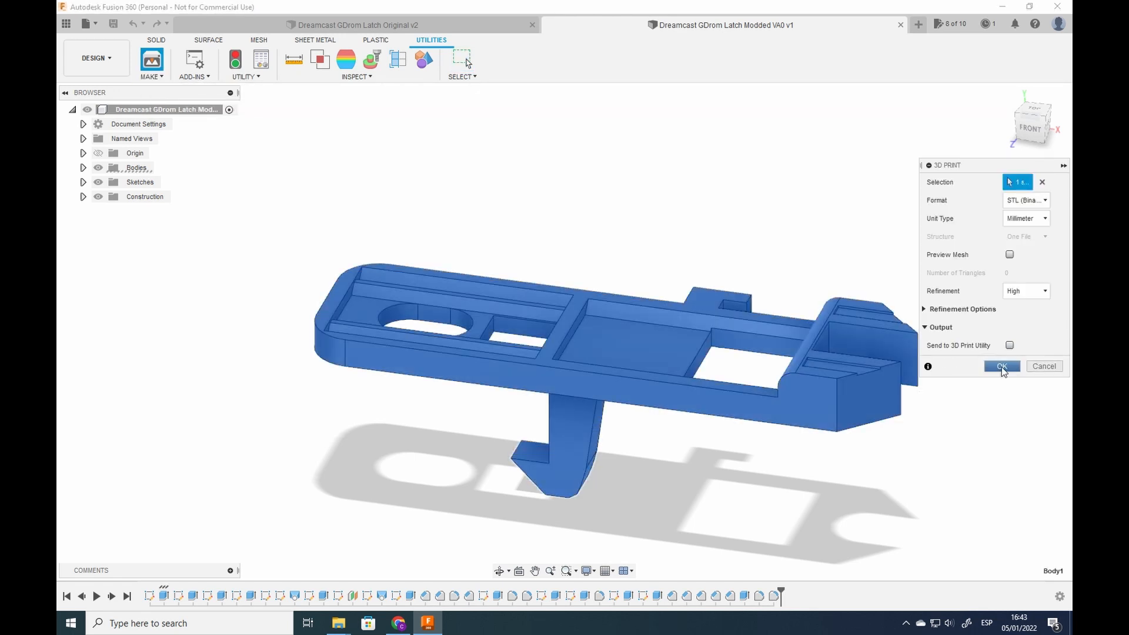
click(1001, 367)
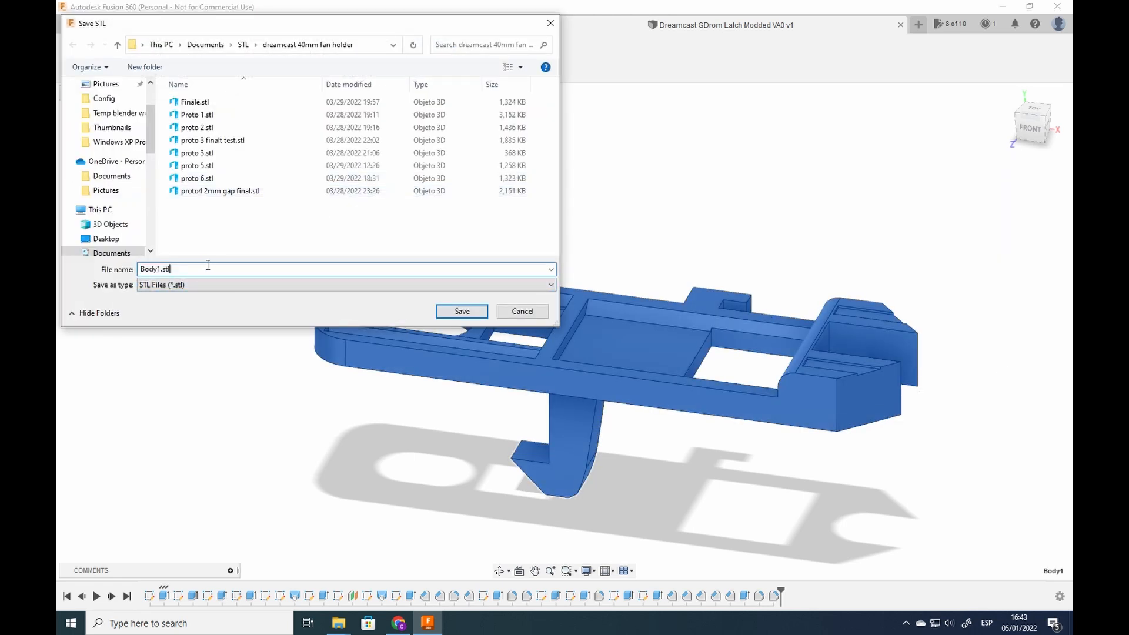
text(Latch moded)
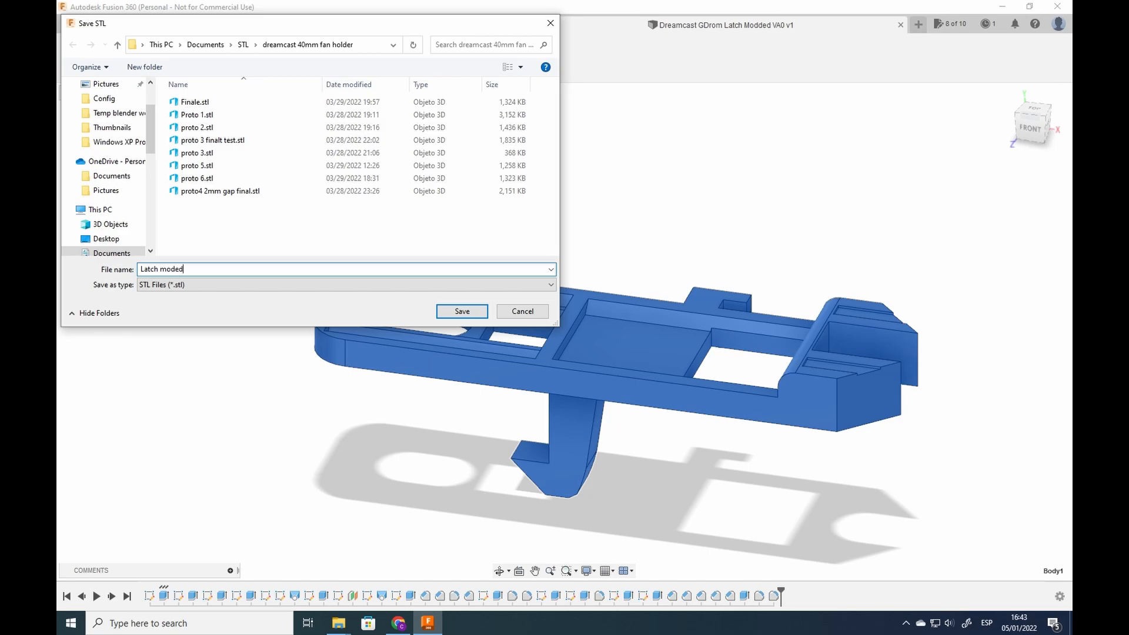
click(461, 310)
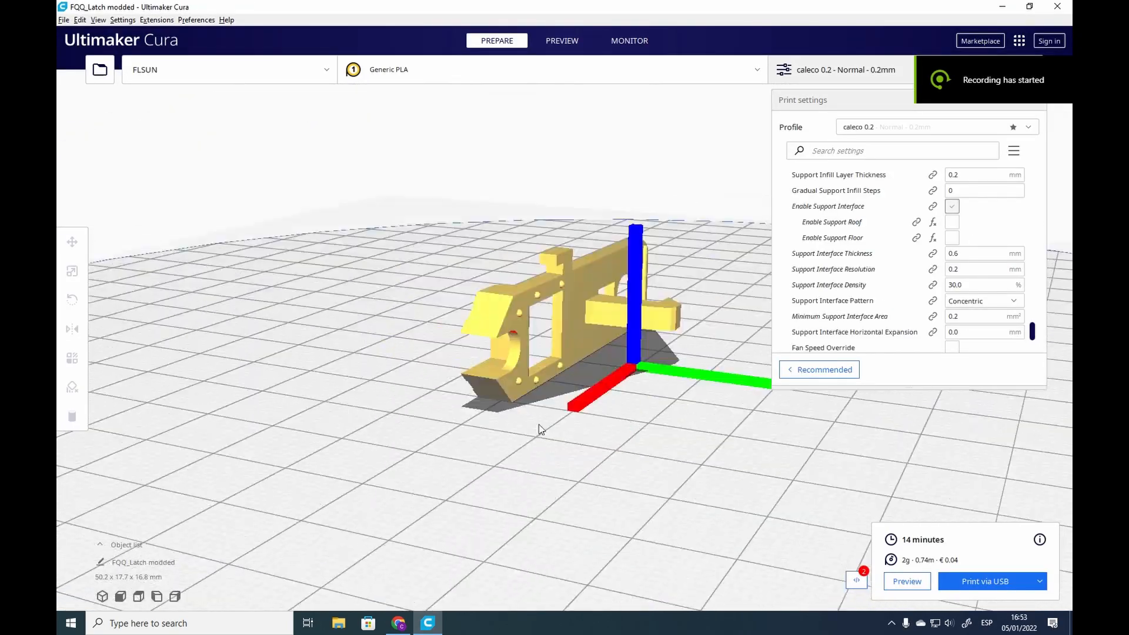
Review the sliced latch in Preview, orbiting it and showing layers up to 55.
click(992, 581)
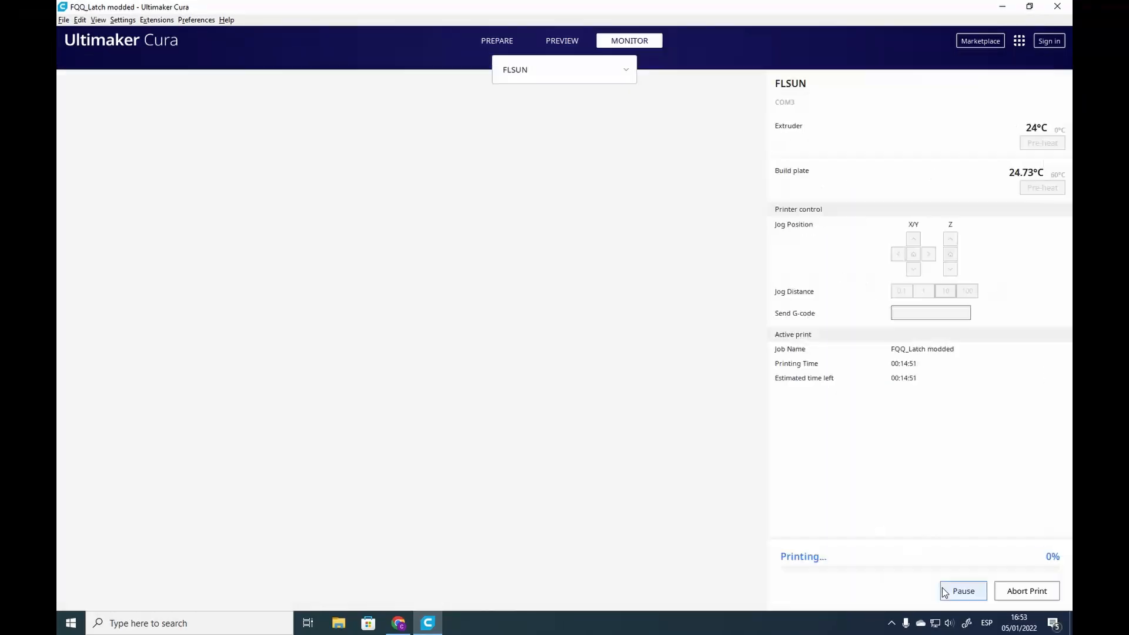
click(562, 40)
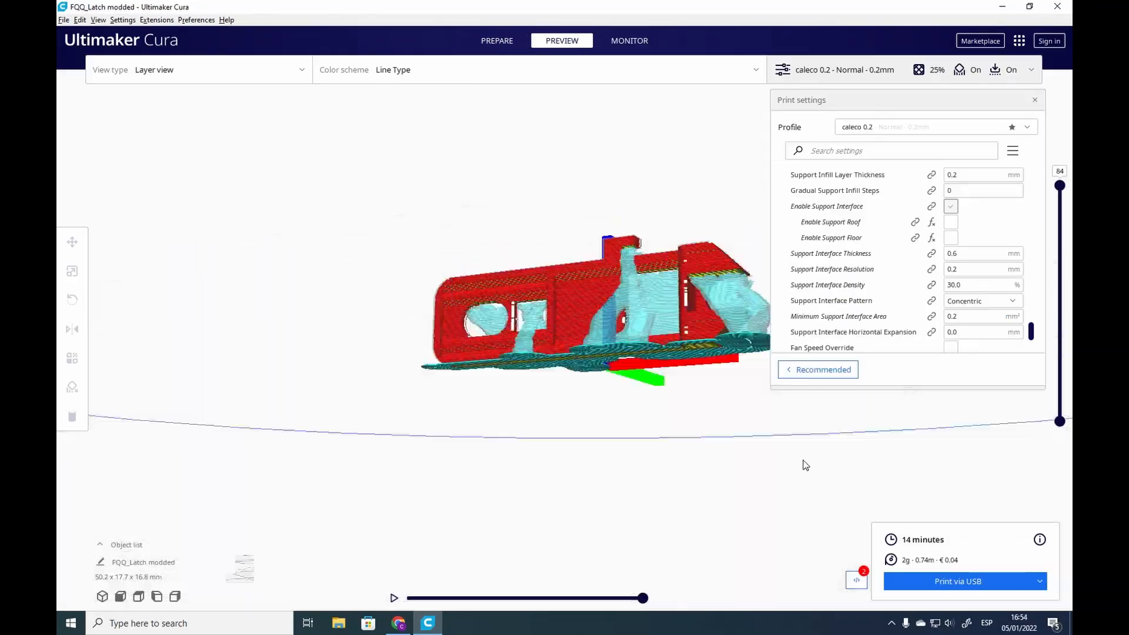
drag(804, 465, 389, 552)
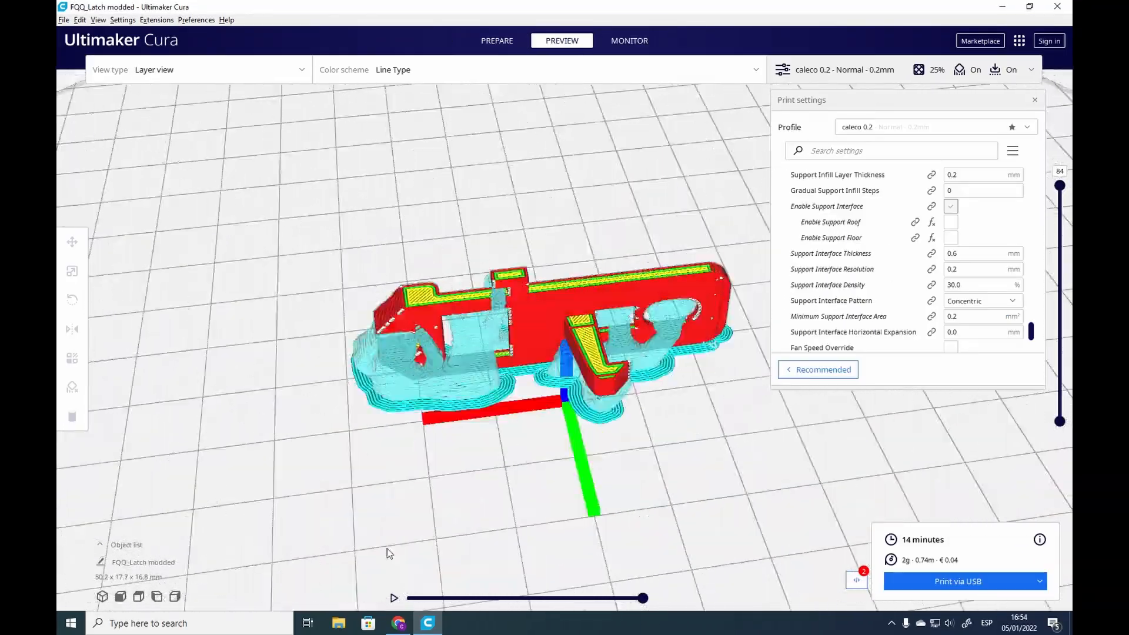
drag(389, 553, 585, 450)
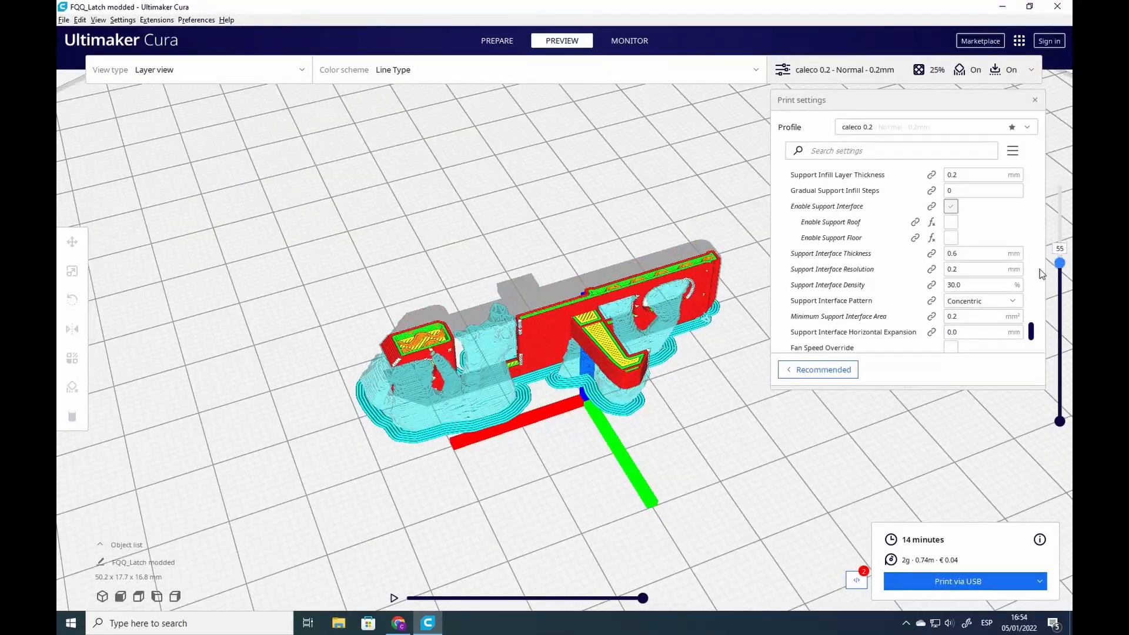
Scrub the layers down to 28 and back to the top, then show the printer monitor.
drag(1060, 262, 1059, 333)
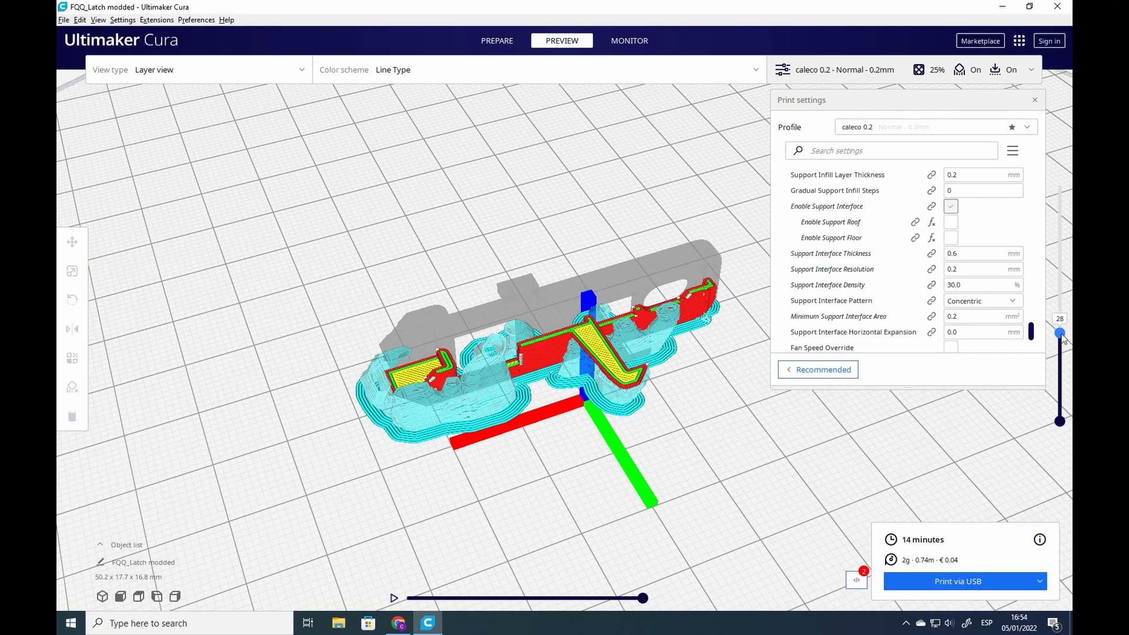
drag(1060, 333, 1060, 186)
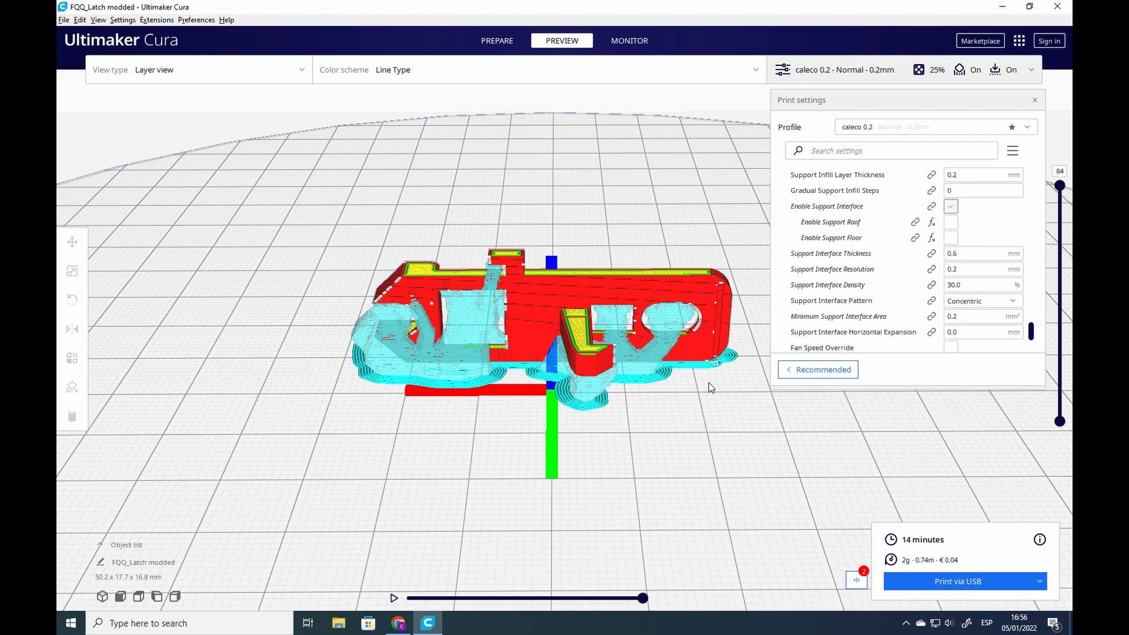
click(628, 40)
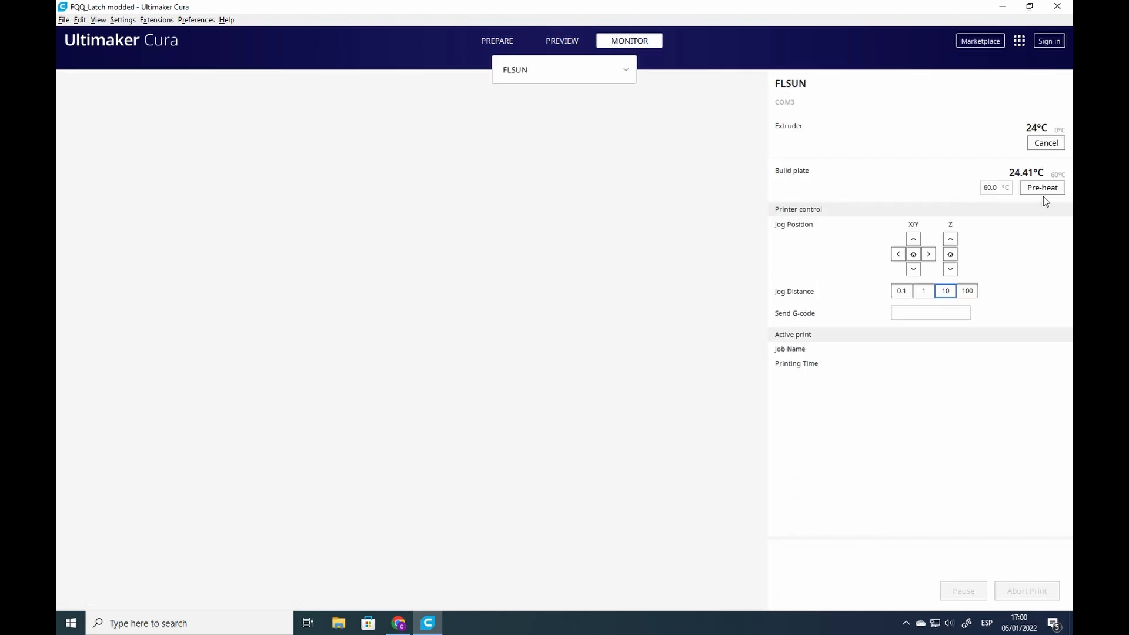